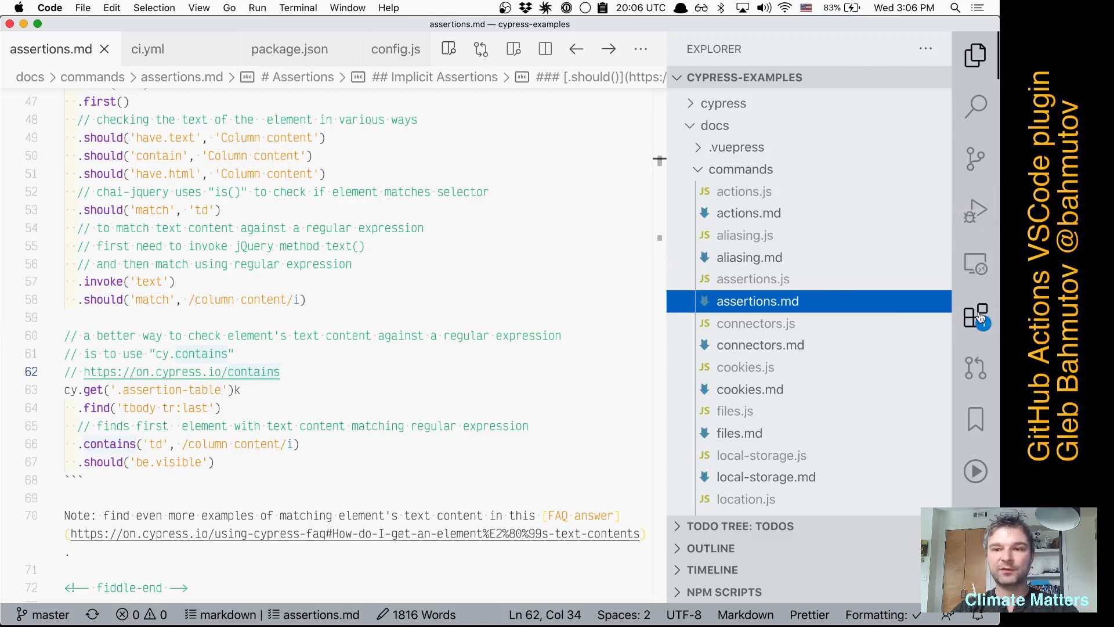
Step: Show the GitHub Actions extension by Christopher Schleiden in the Extensions view and scroll its details
left_click(975, 316)
type("github actions")
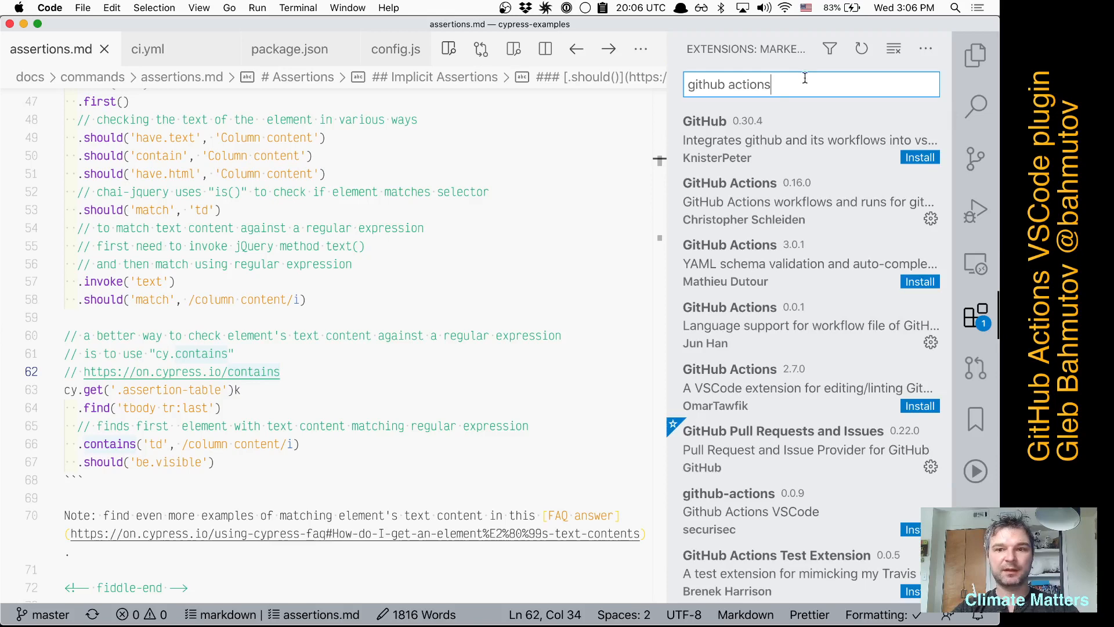
left_click(752, 201)
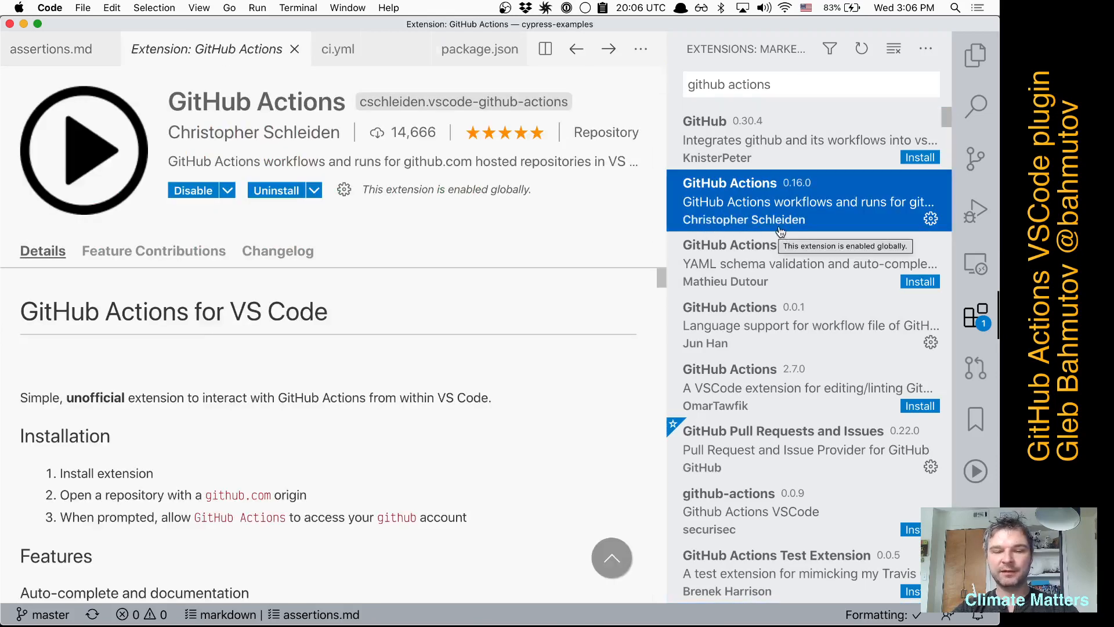
scroll("down", 3)
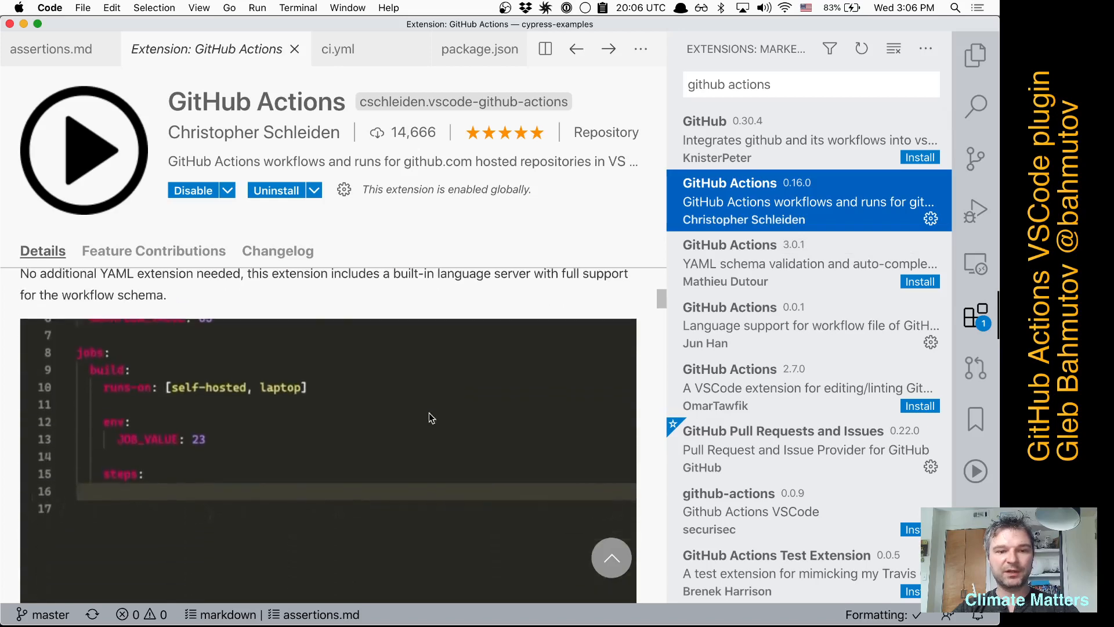
scroll("down", 3)
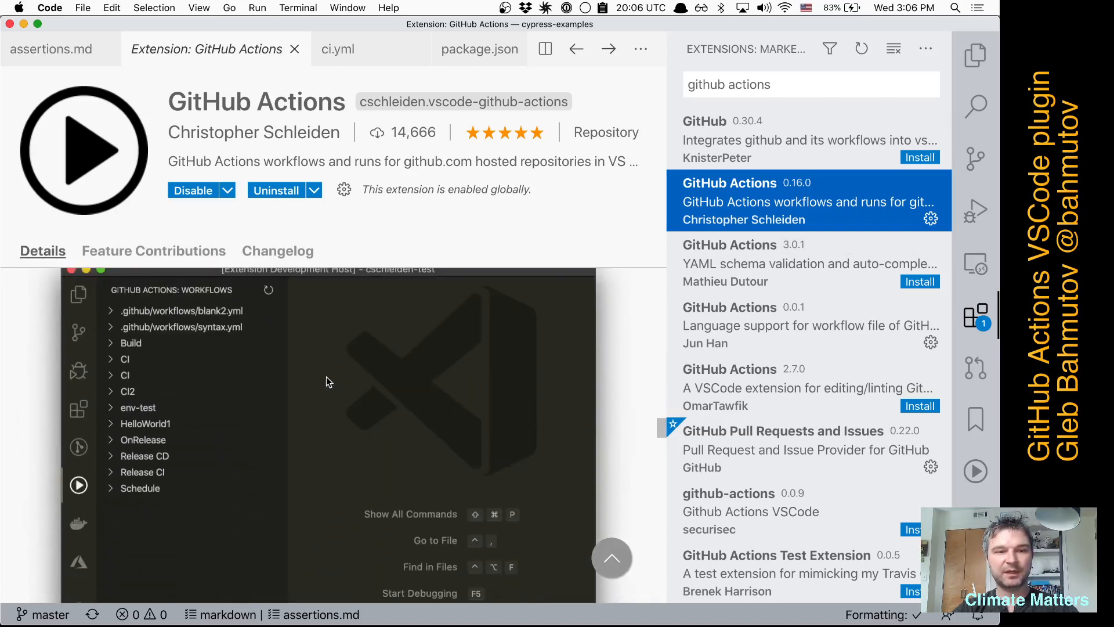
mouse_move(402, 392)
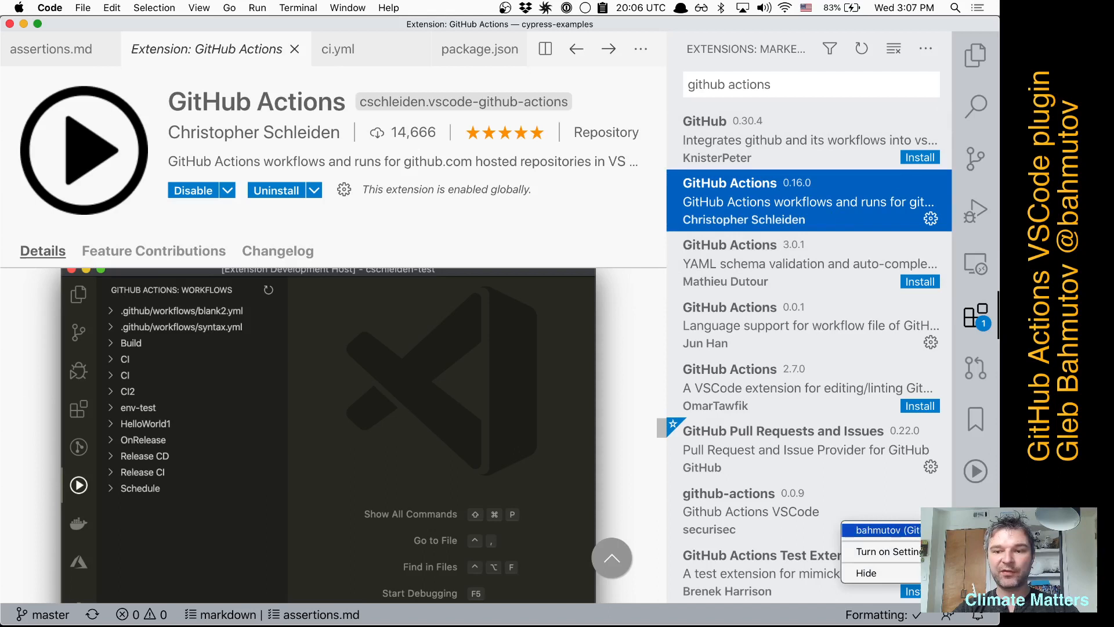
left_click(886, 529)
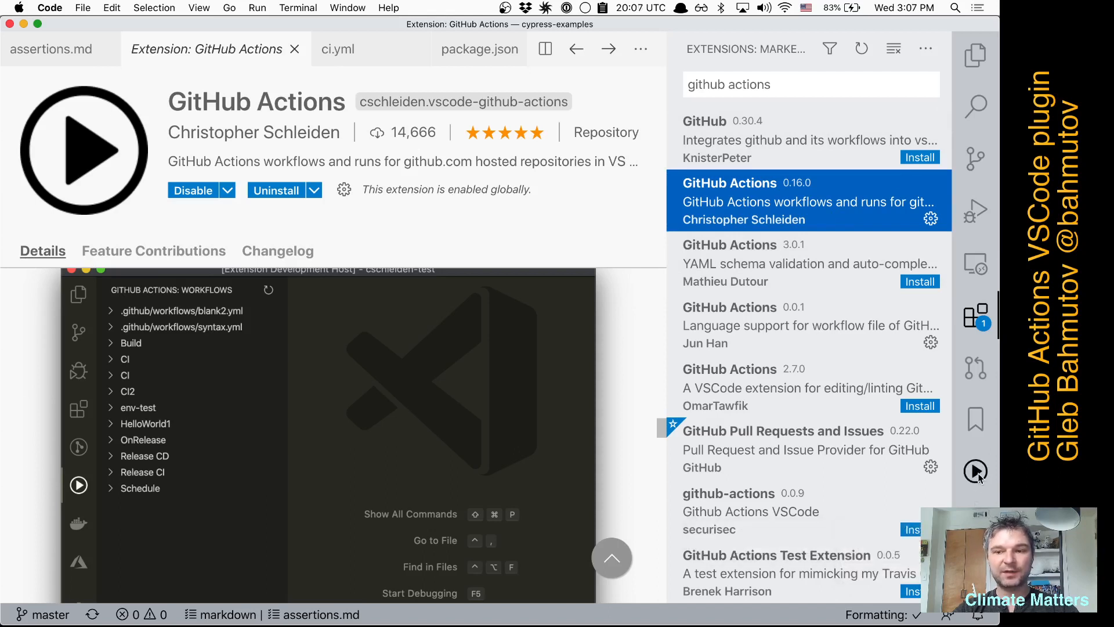
Step: Check the .github/workflows files, then expand the ci workflow in the GitHub Actions panel to list its runs
left_click(974, 471)
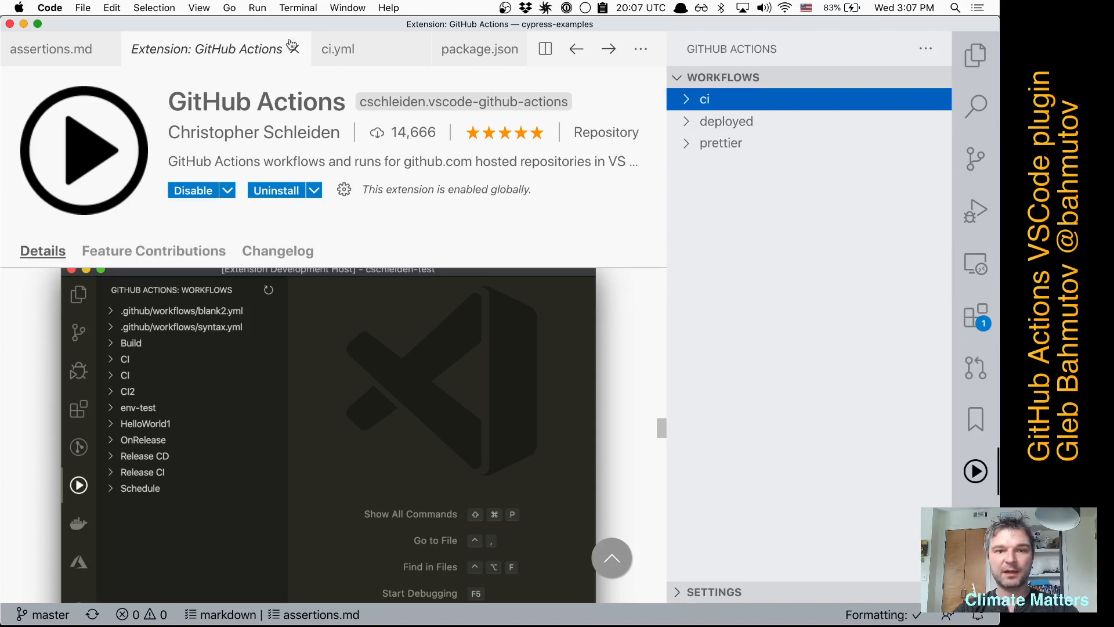
left_click(51, 48)
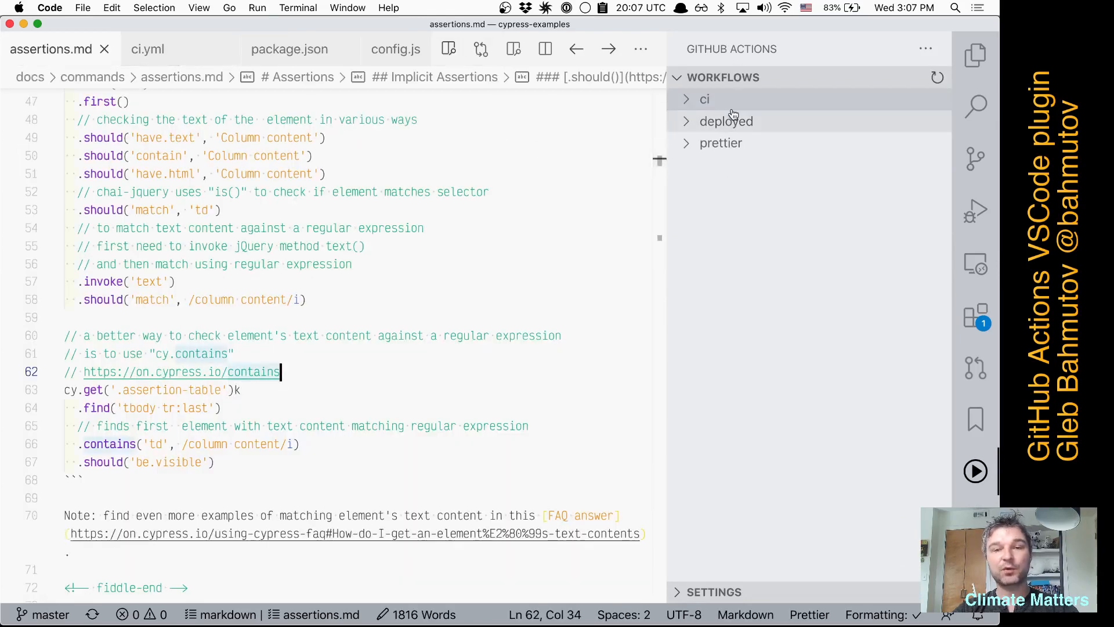
mouse_move(732, 114)
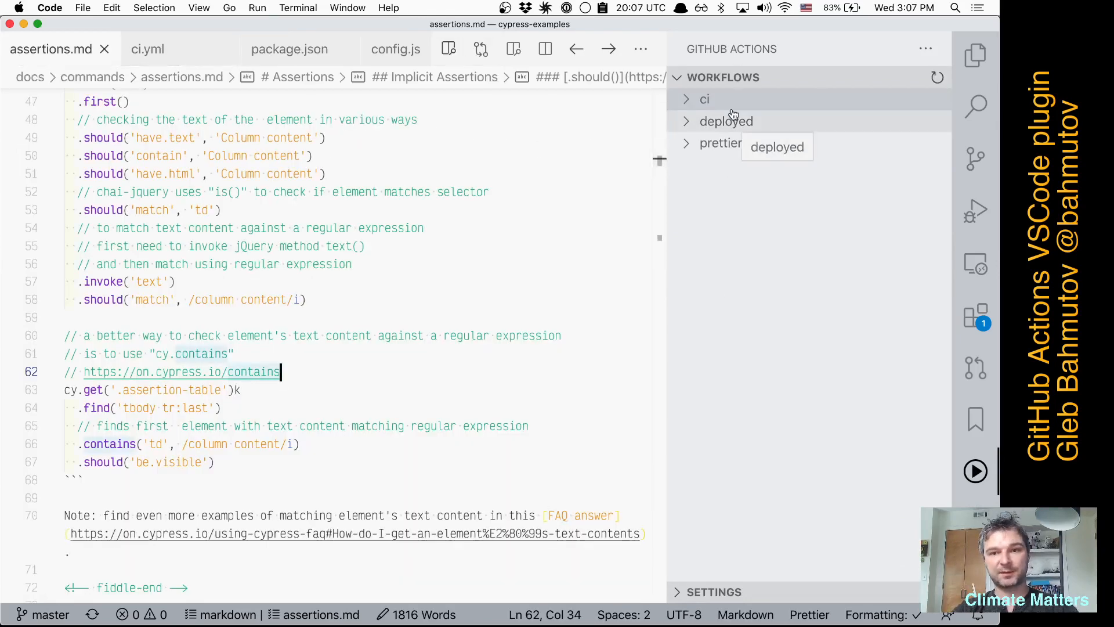
mouse_move(719, 157)
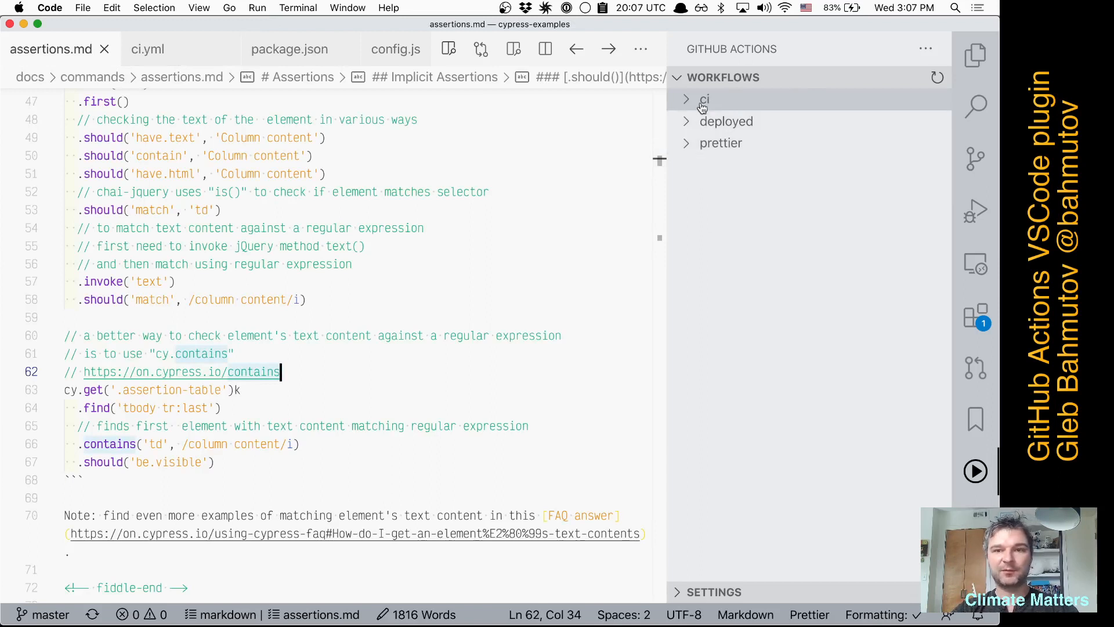
left_click(974, 55)
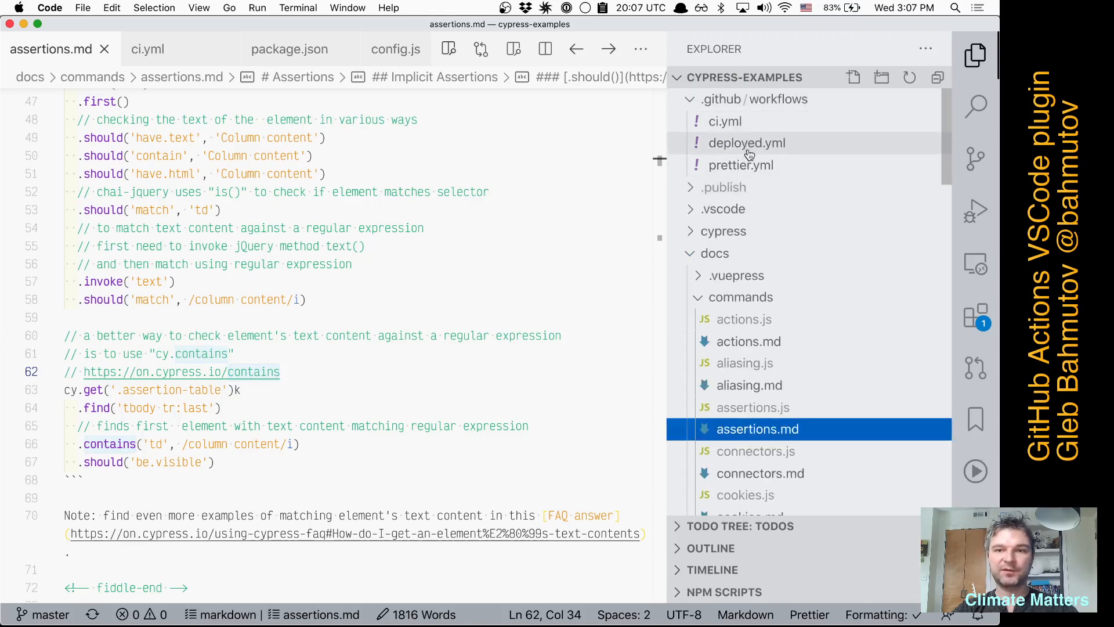
mouse_move(752, 161)
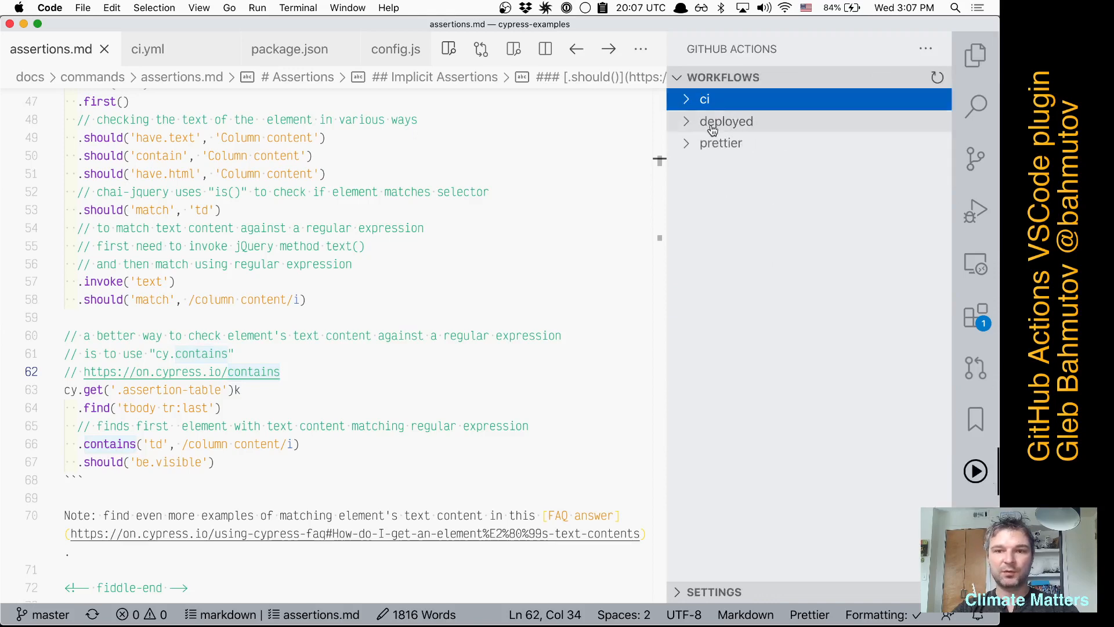
mouse_move(681, 162)
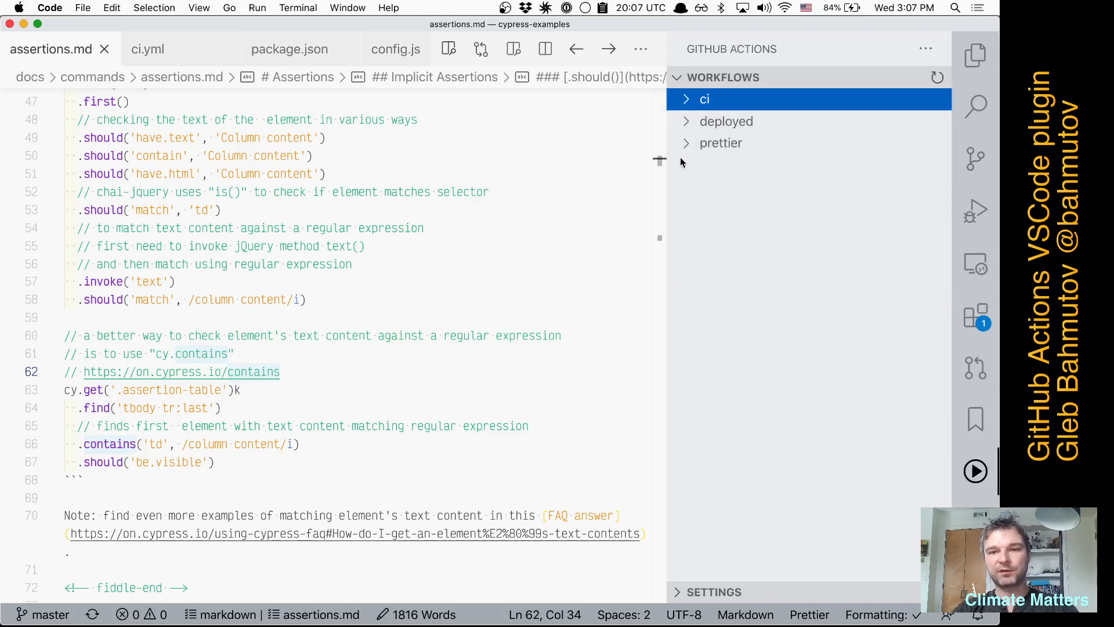
left_click(687, 98)
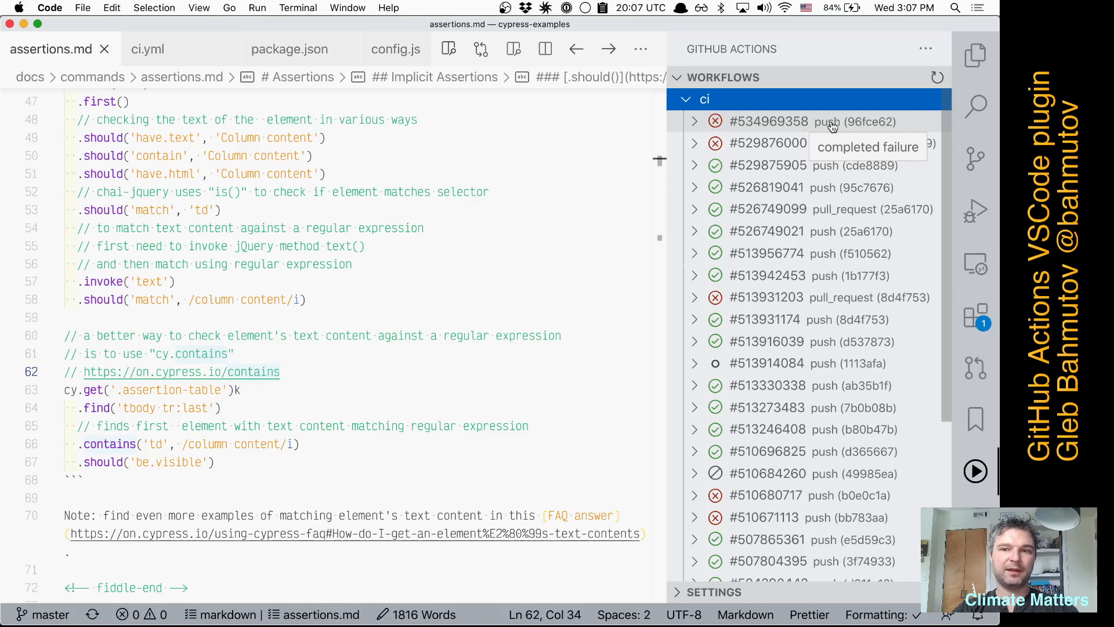
mouse_move(864, 123)
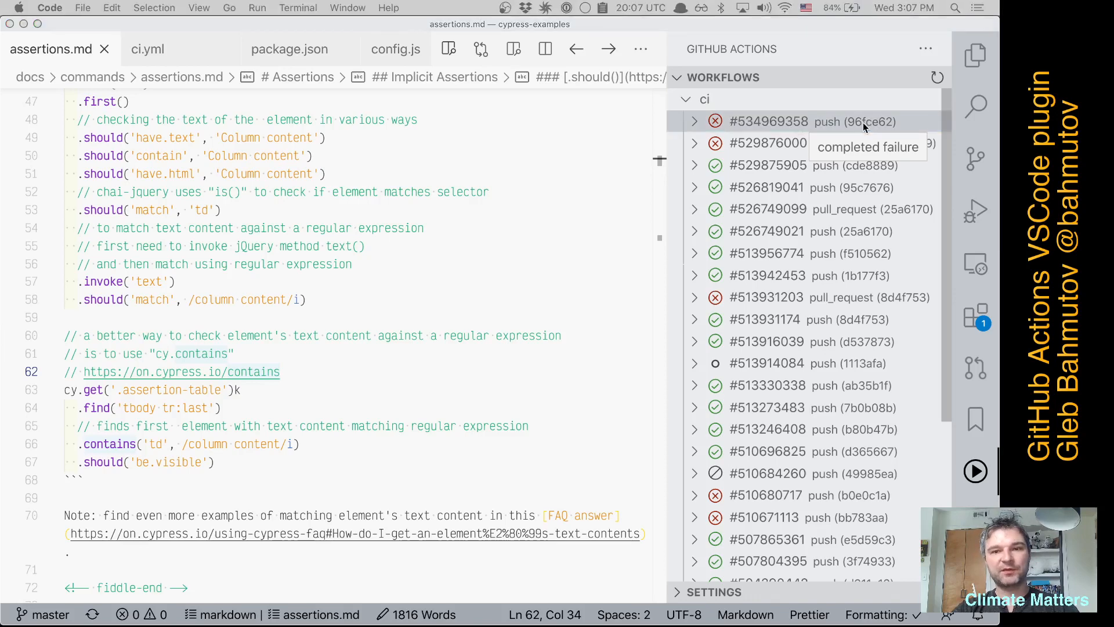
Step: Expand run #534969358 and bring up the log of its failed test-markdown (3) job
left_click(769, 122)
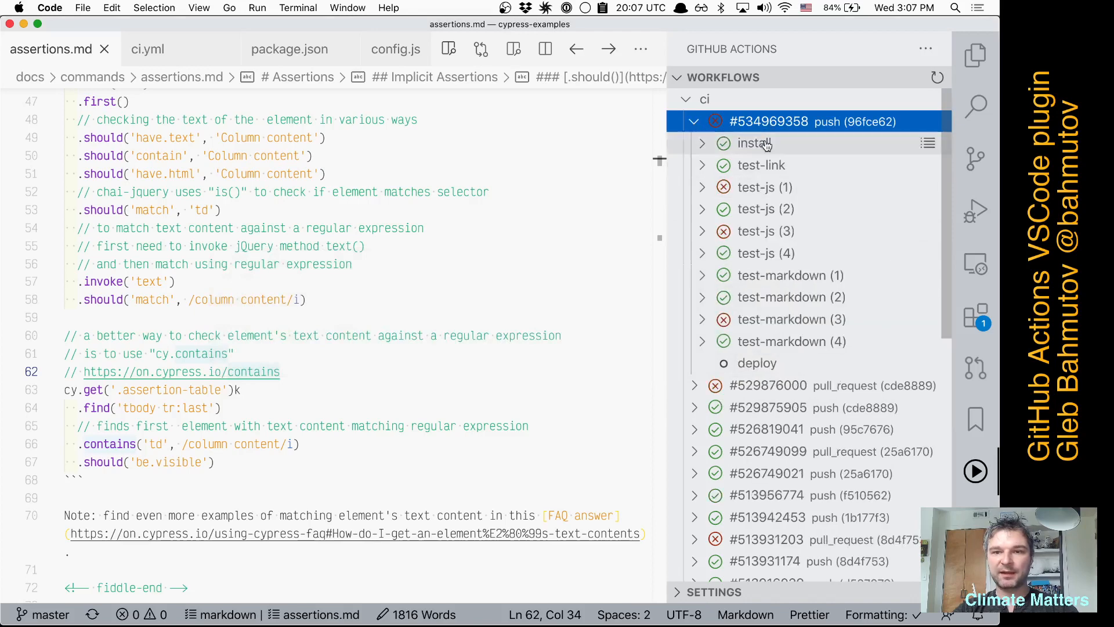
mouse_move(794, 148)
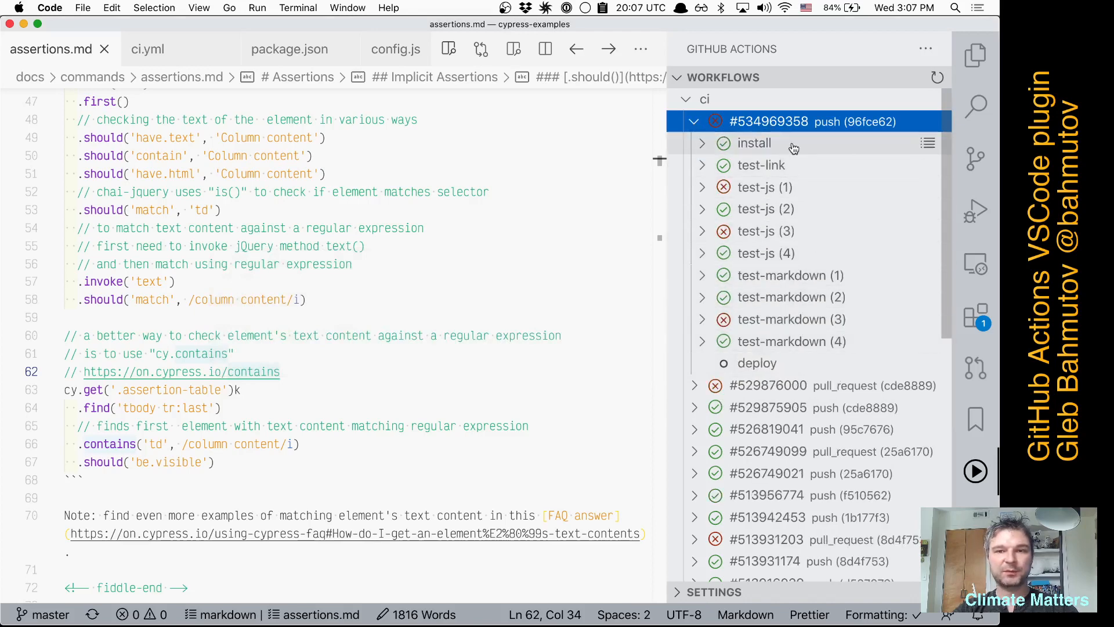
mouse_move(789, 209)
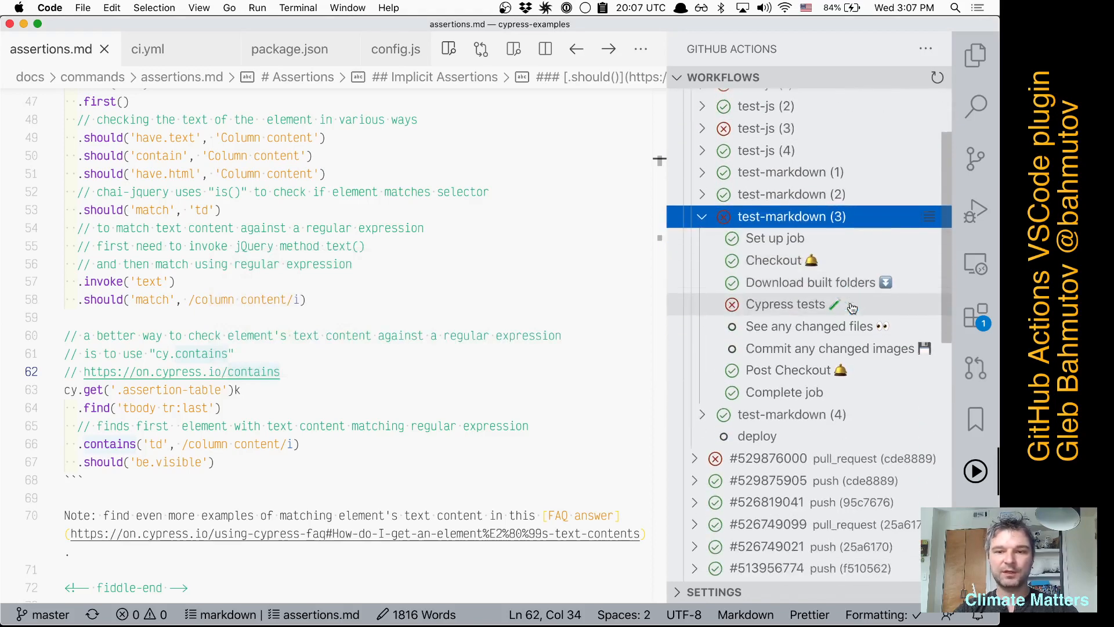
mouse_move(791, 287)
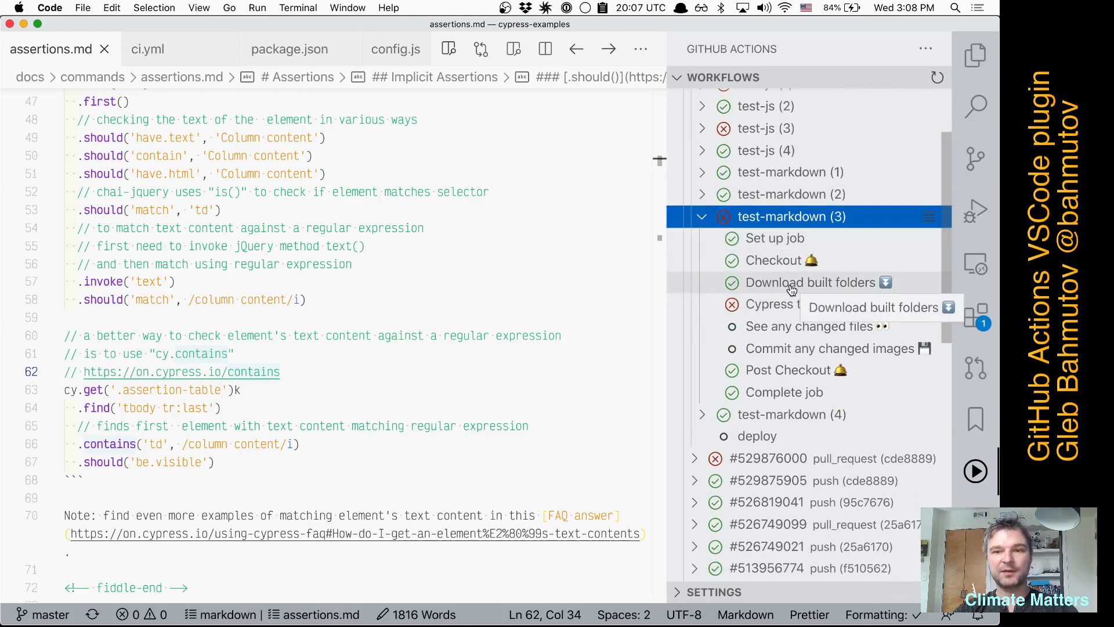
left_click(809, 282)
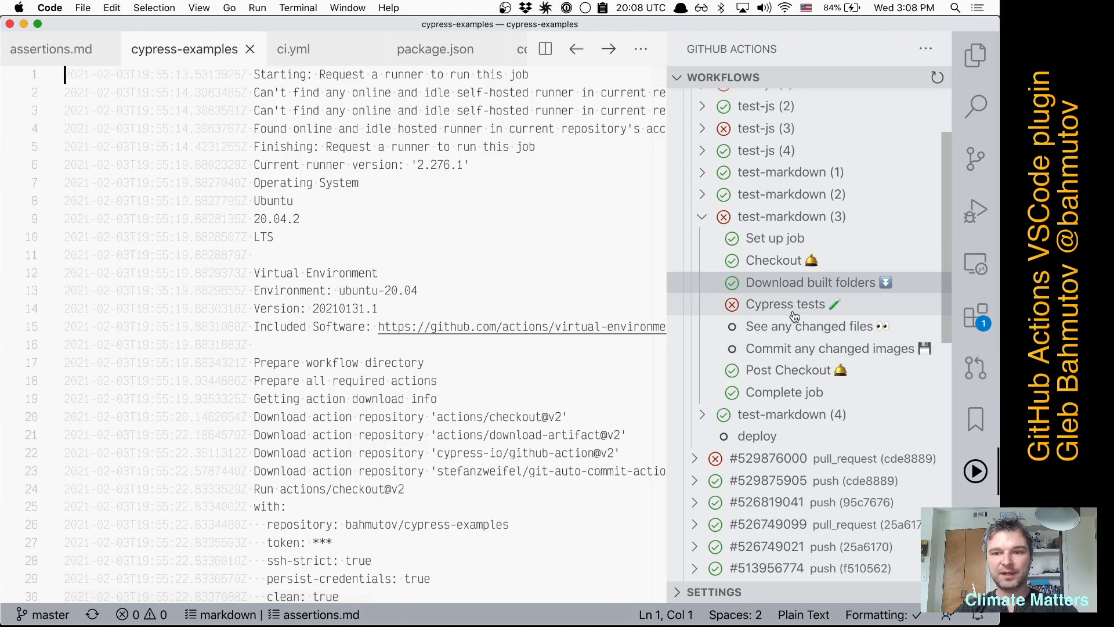
Step: Expand the failed Cypress tests step and read down through its log output
left_click(786, 304)
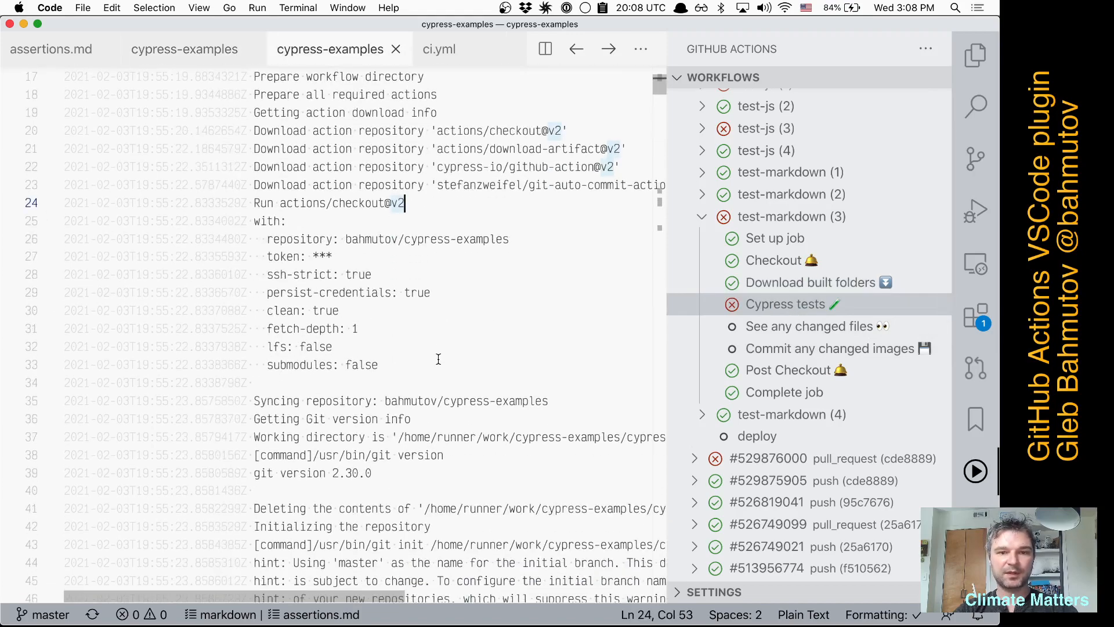
scroll("down", 3)
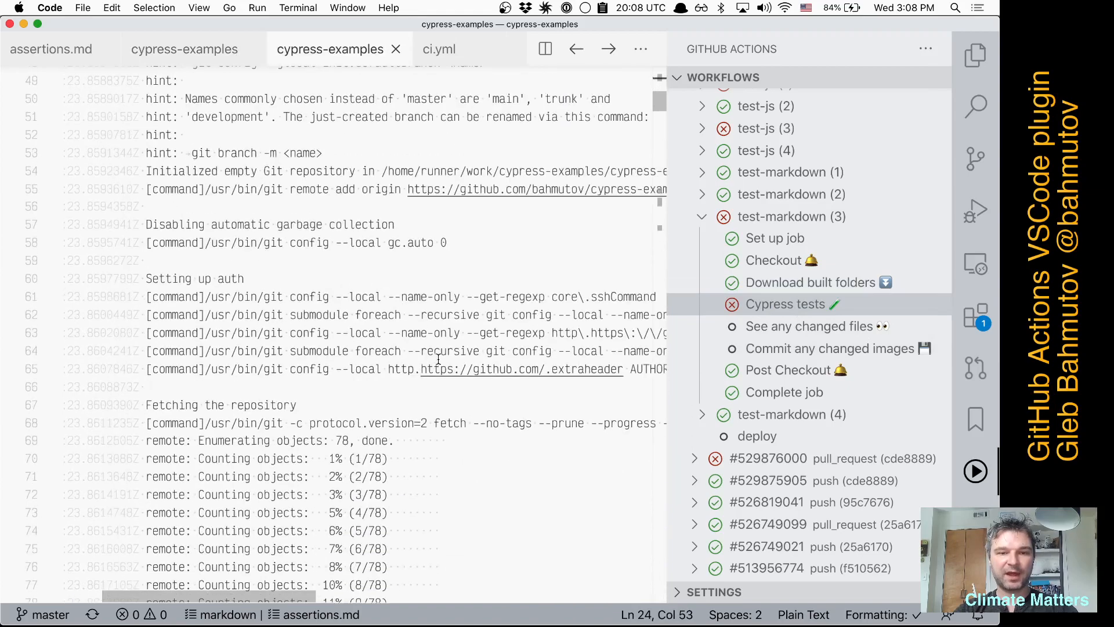
scroll("down", 3)
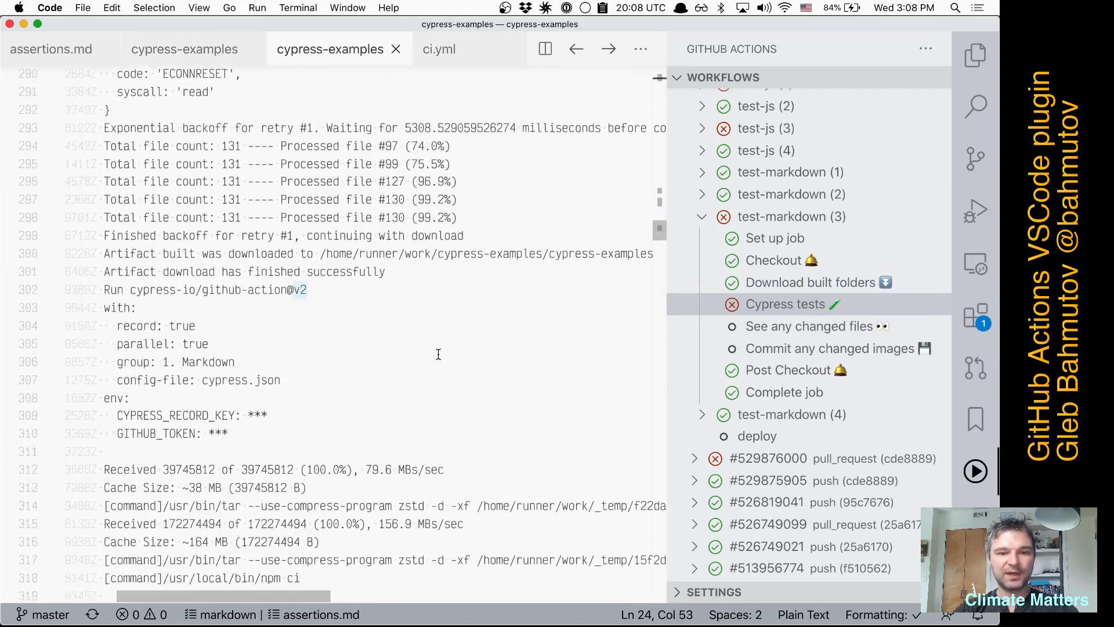
scroll("down", 3)
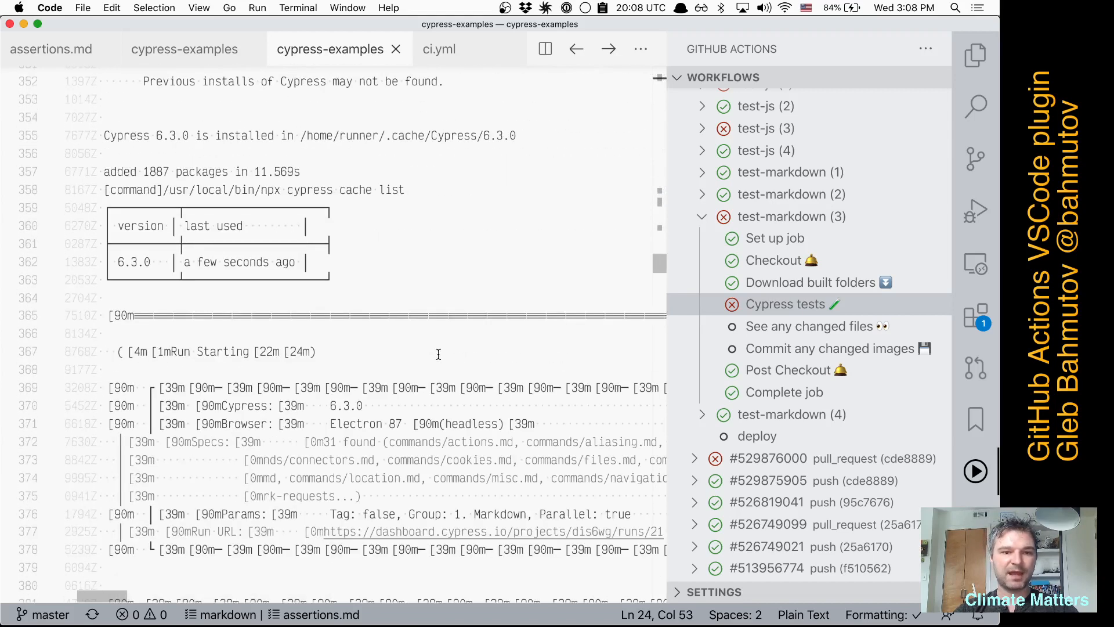
scroll("down", 3)
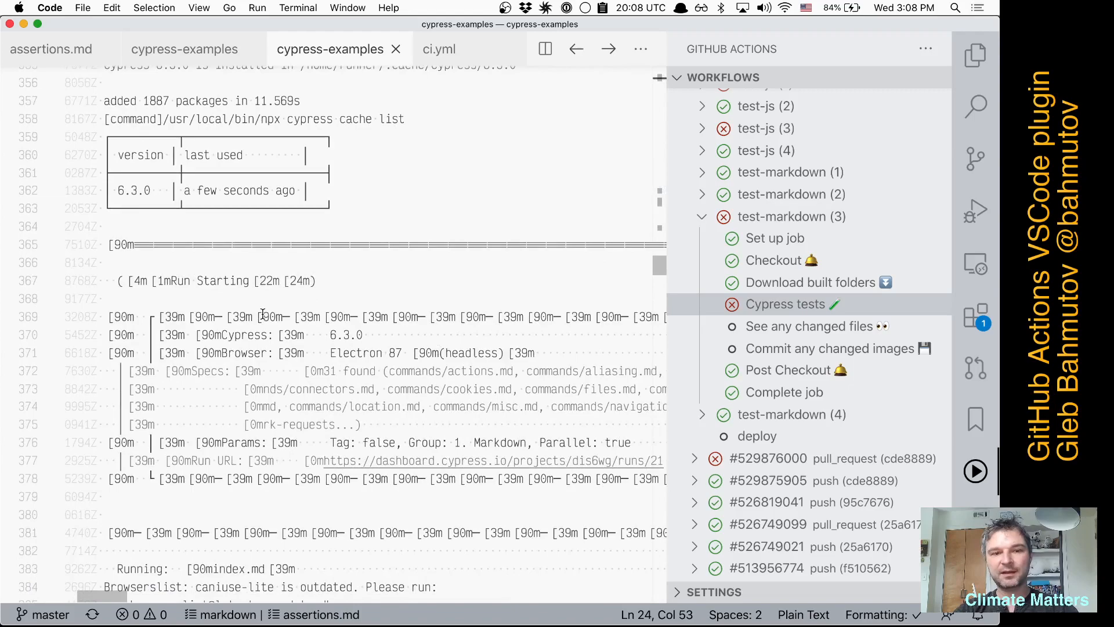
left_click(288, 316)
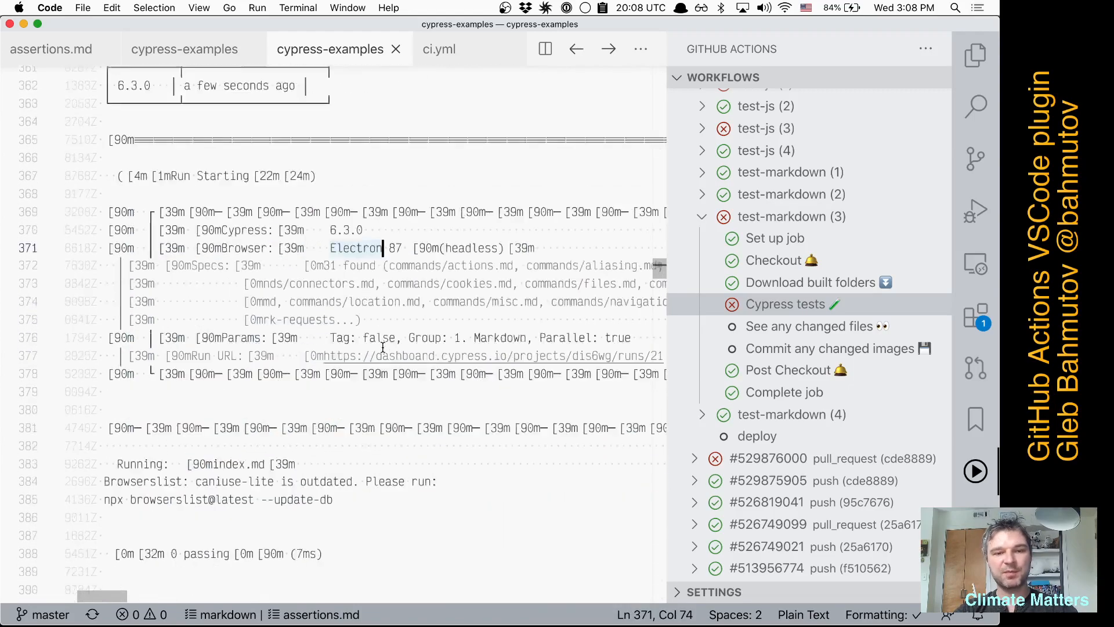
Step: Reach the Run URL at the end of the log and follow its Cypress Dashboard link
scroll("down", 3)
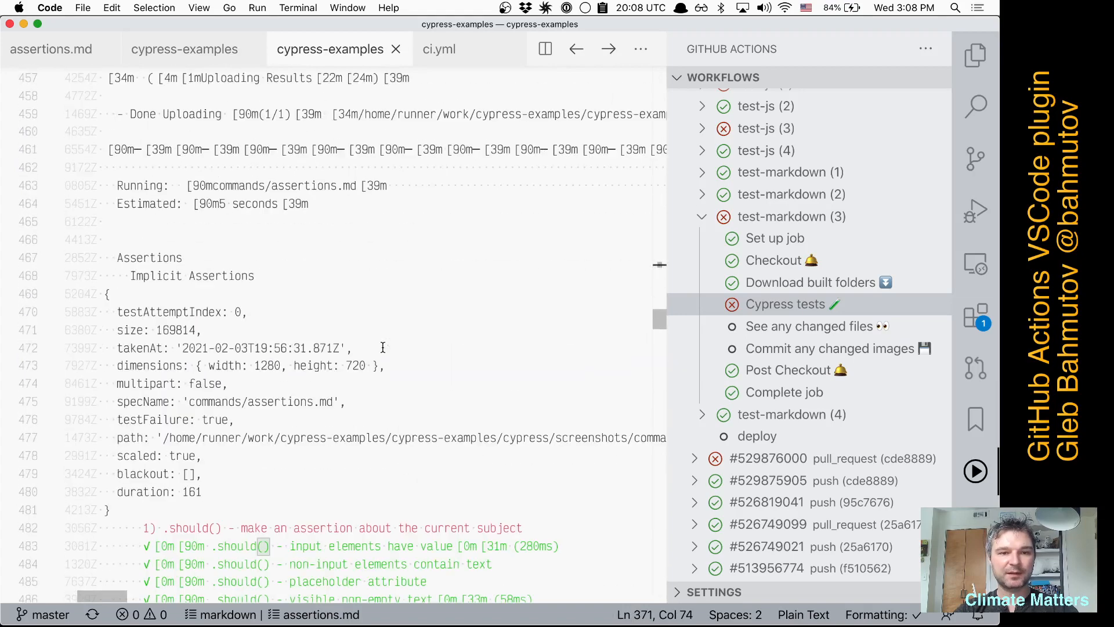
scroll("down", 3)
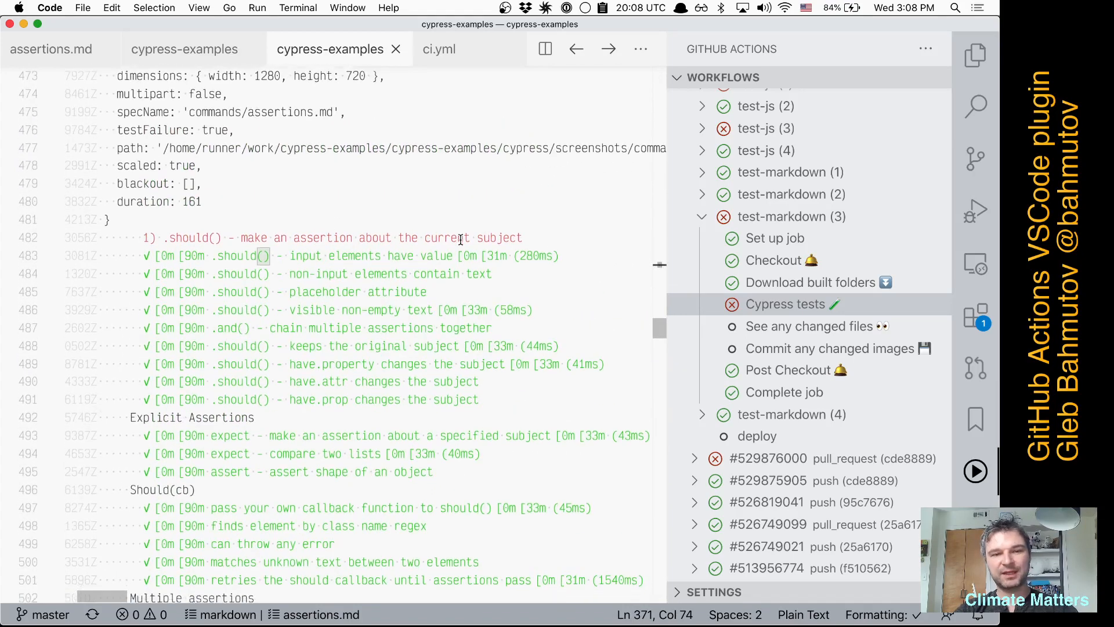
scroll("down", 3)
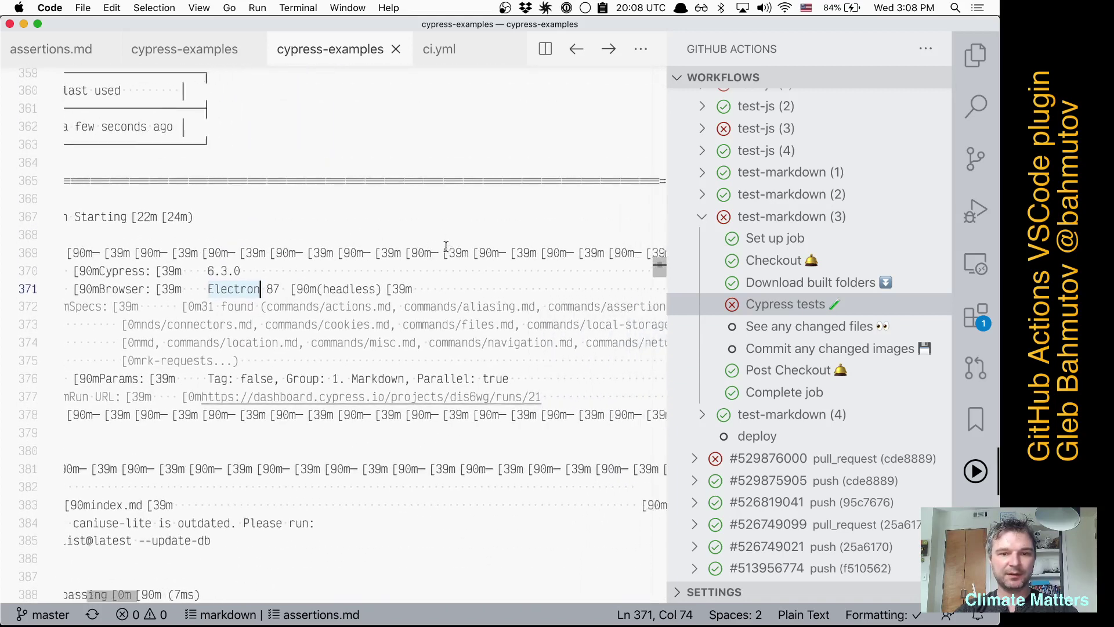
mouse_move(403, 401)
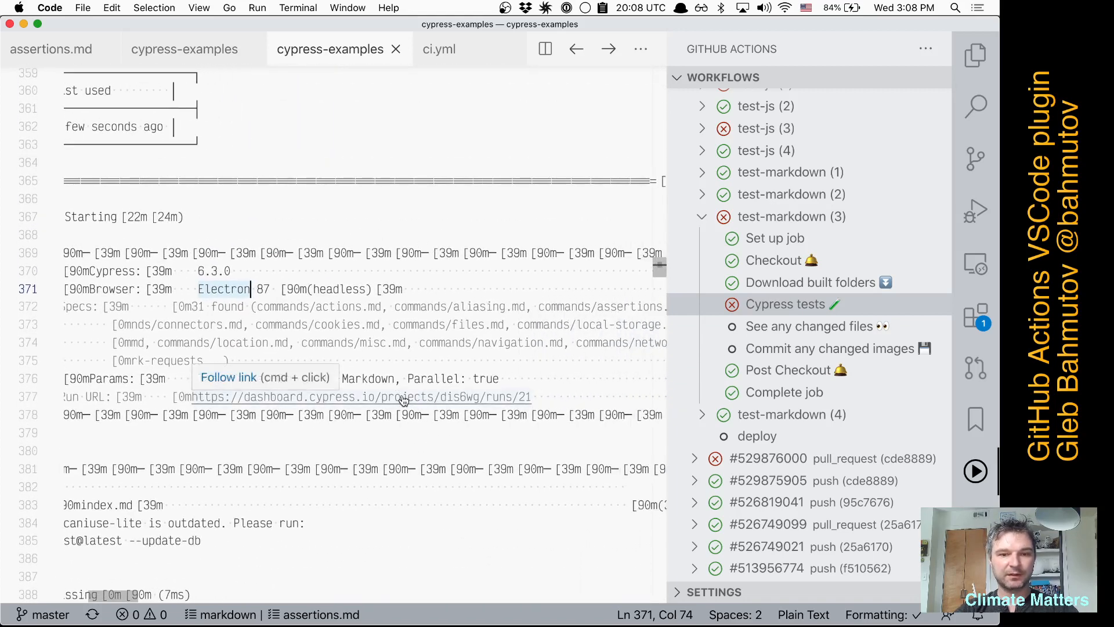
left_click(402, 397)
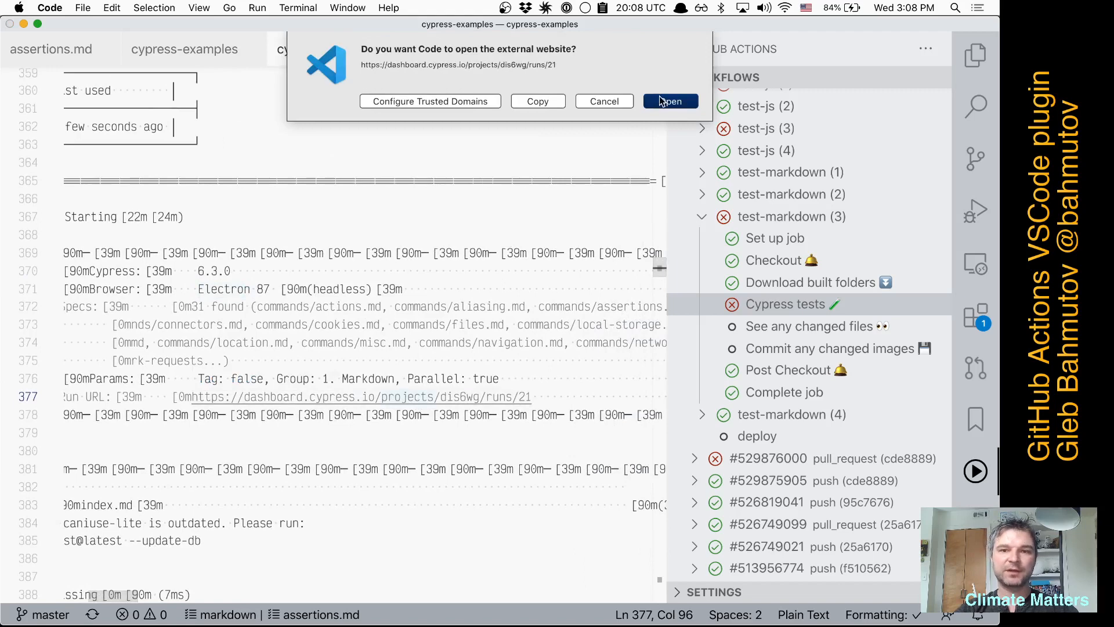
Step: Confirm the external link and show run 21's failed .should() assertion test with its SyntaxError details
left_click(670, 101)
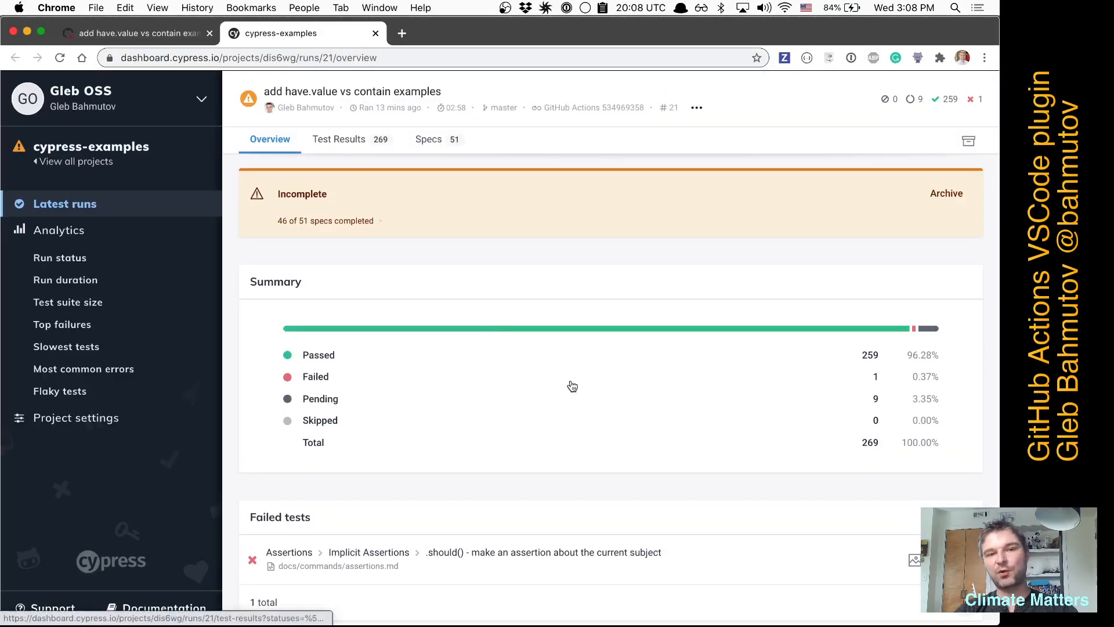
scroll("down", 3)
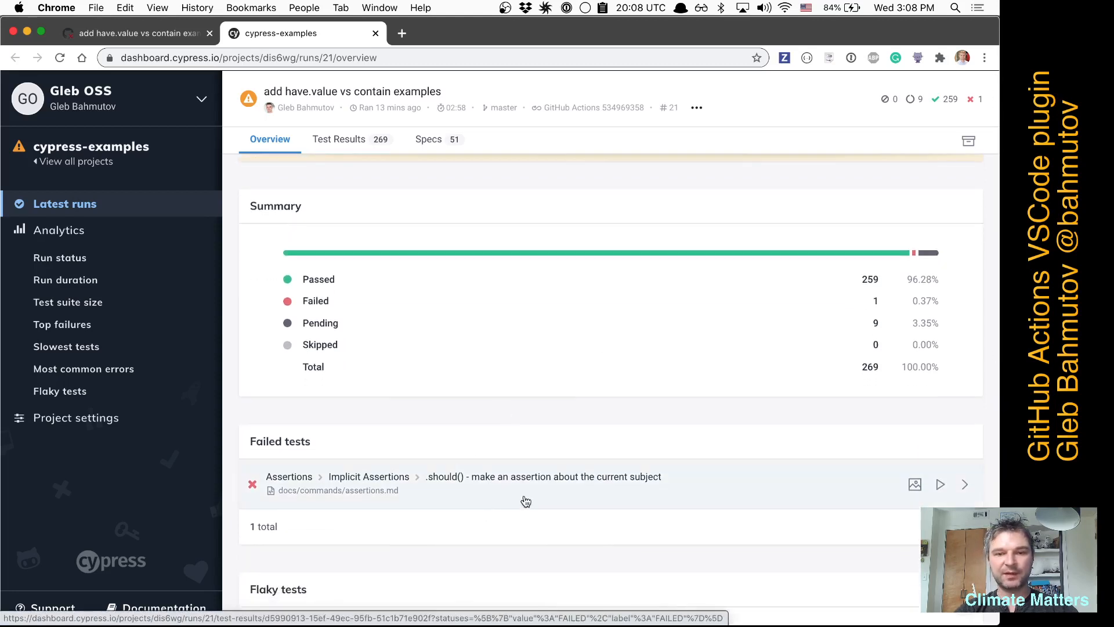
left_click(543, 476)
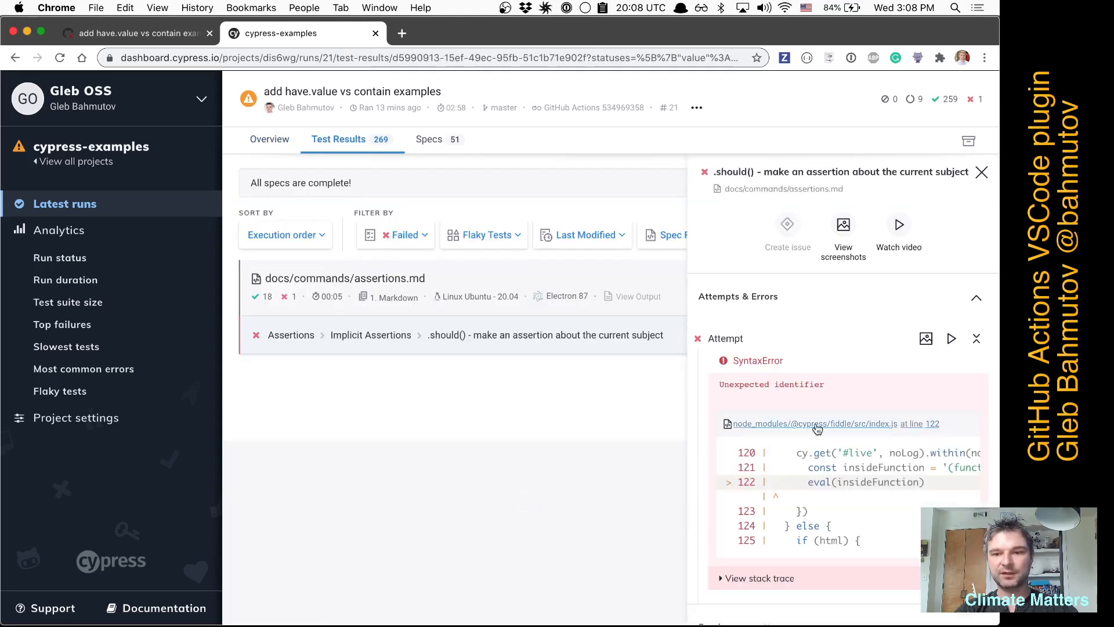
scroll("down", 3)
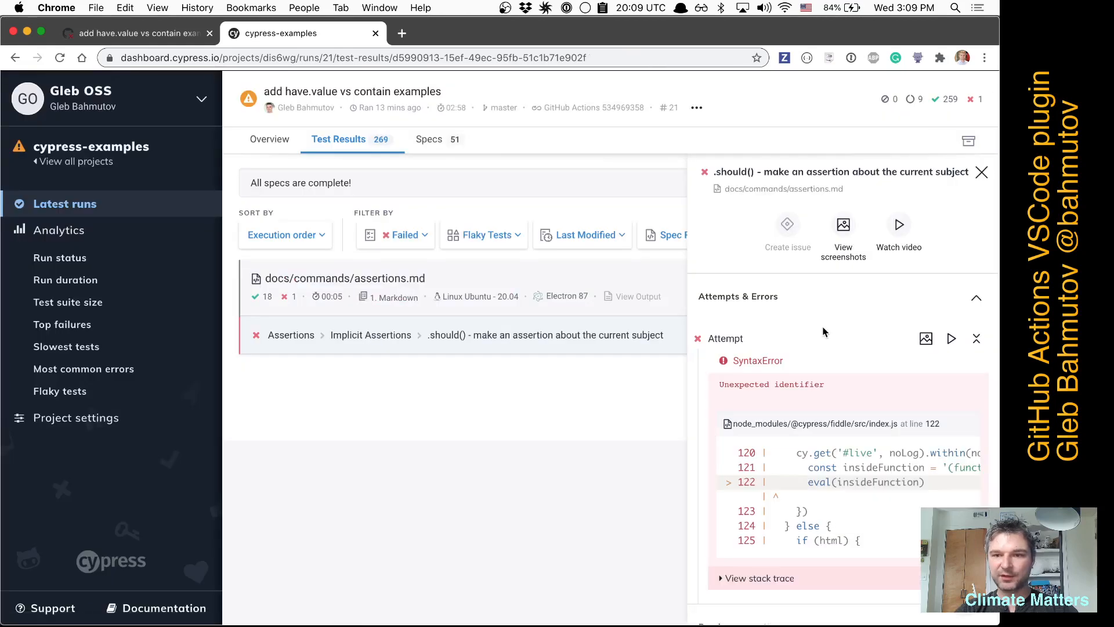
mouse_move(807, 397)
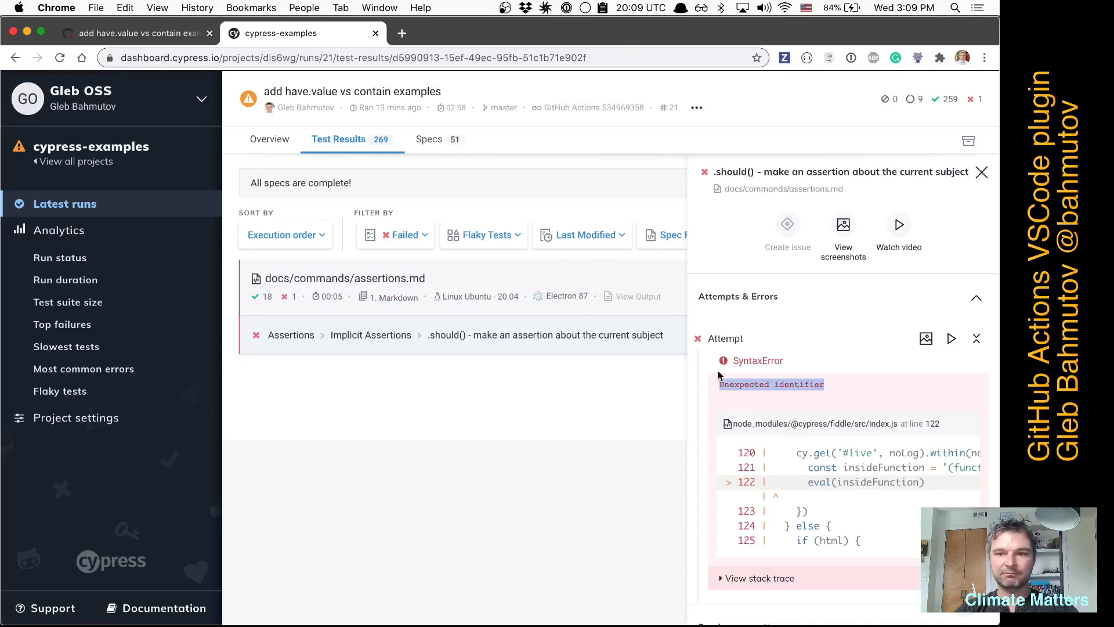
Step: View the failed test's captured screenshot, then switch away from the browser
left_click(842, 224)
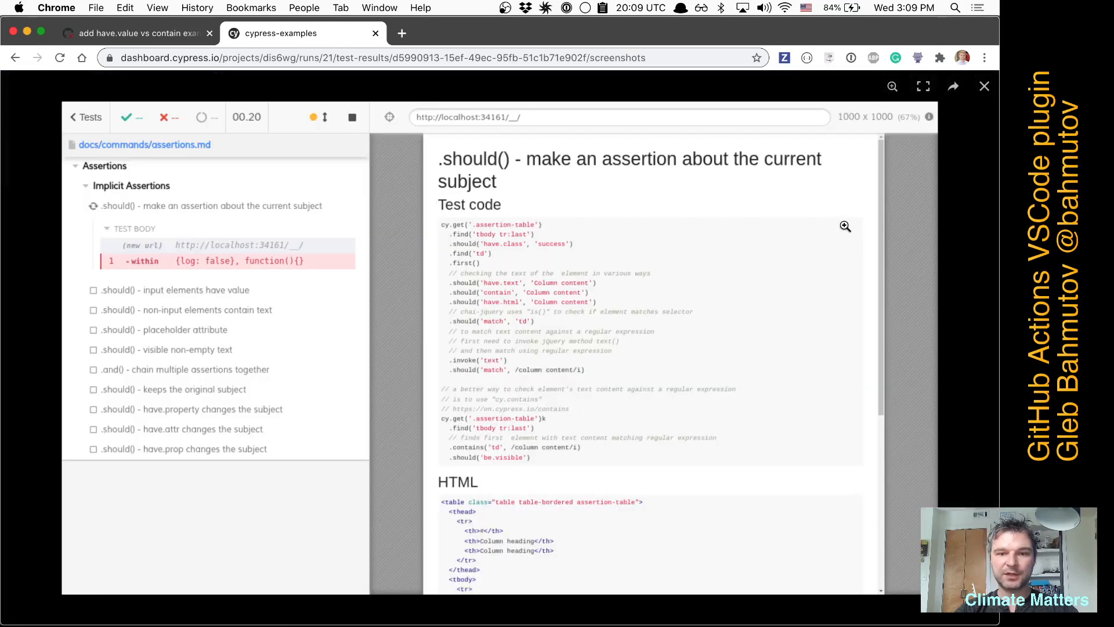
mouse_move(641, 326)
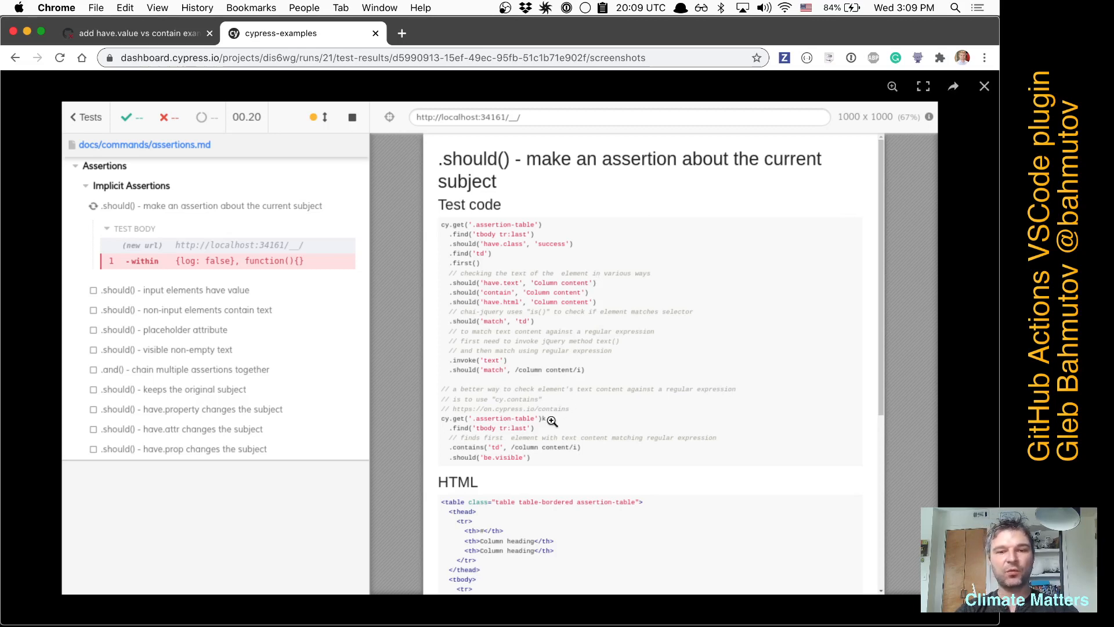
mouse_move(436, 430)
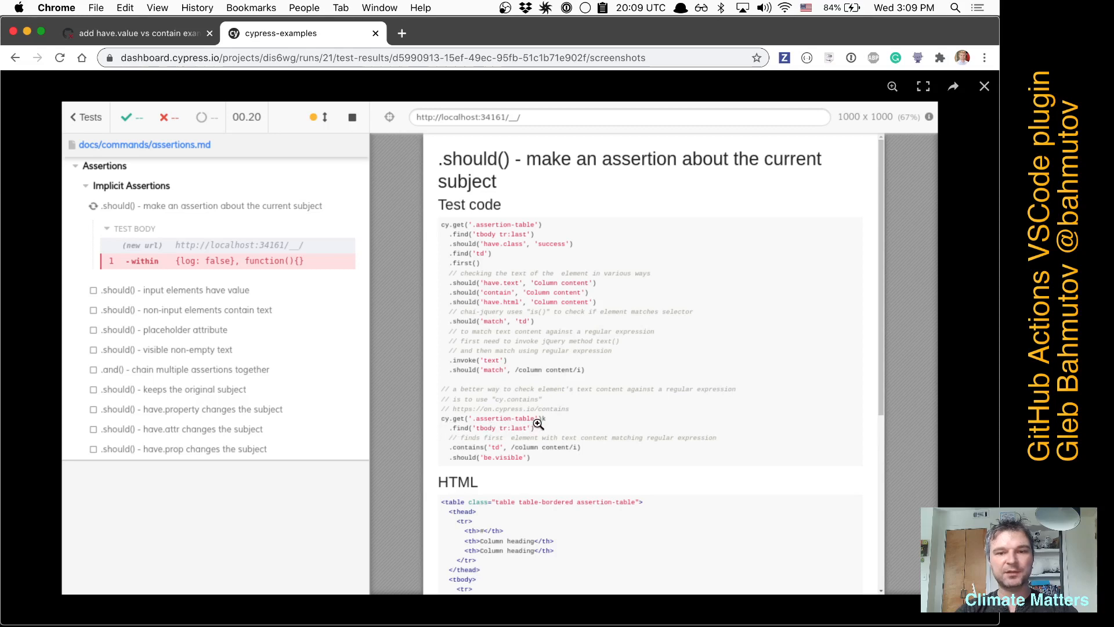
mouse_move(548, 425)
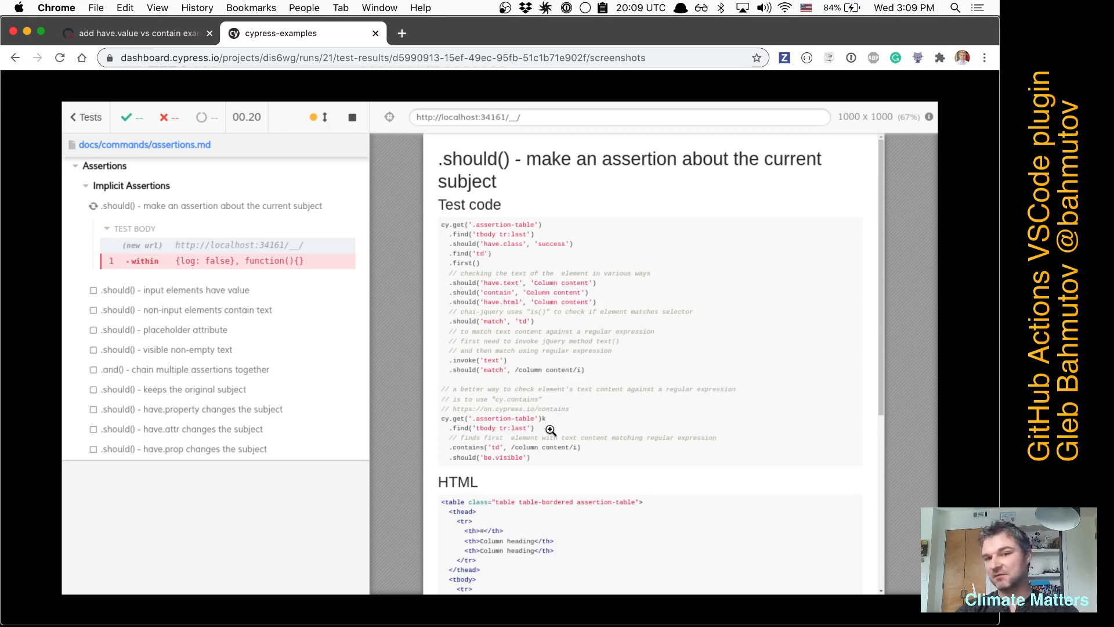
key("cmd+tab")
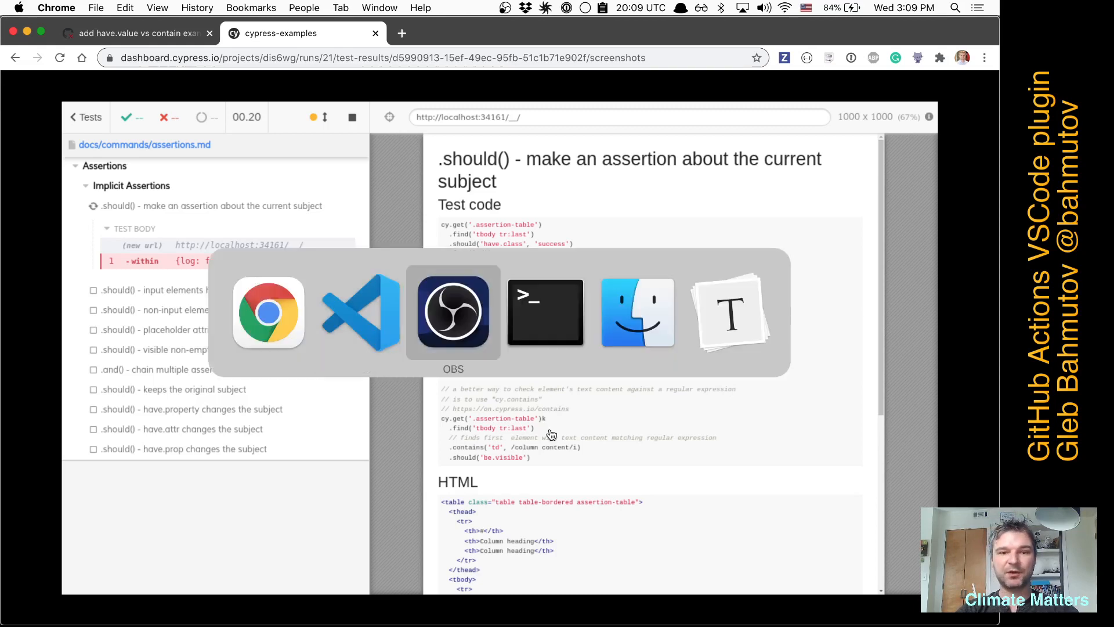
Step: Bring Visual Studio Code back into focus on the Cypress tests job log
left_click(546, 313)
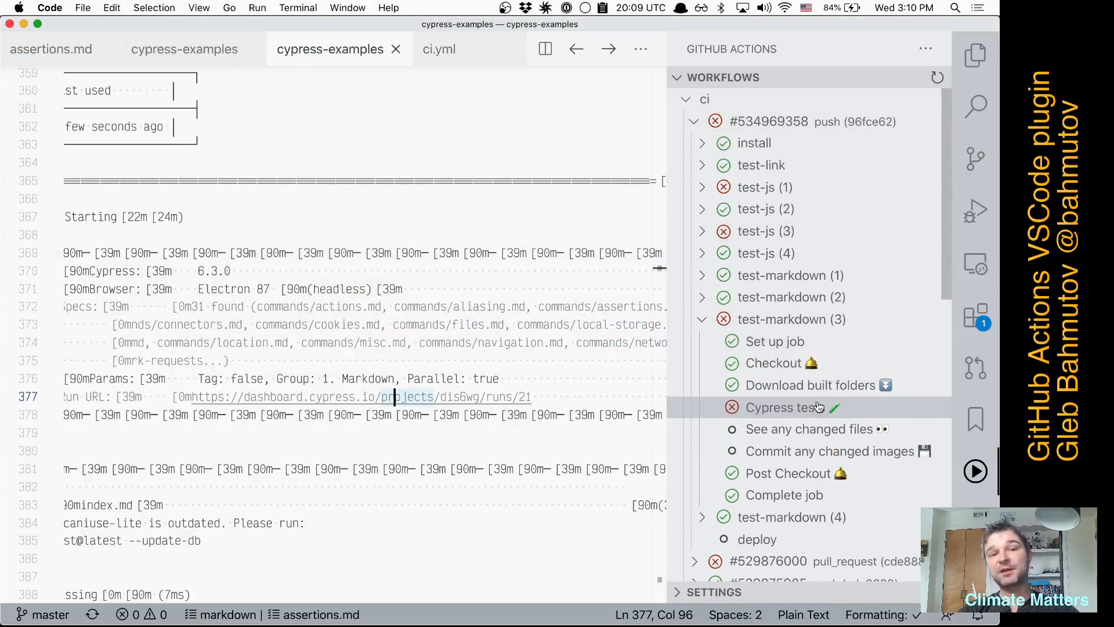
mouse_move(818, 407)
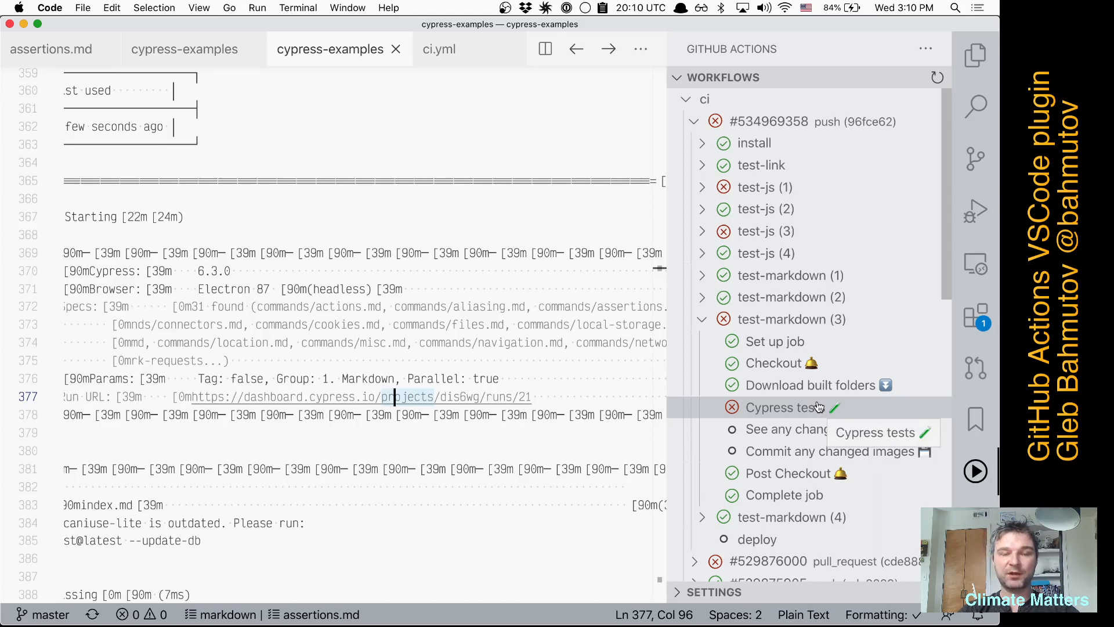